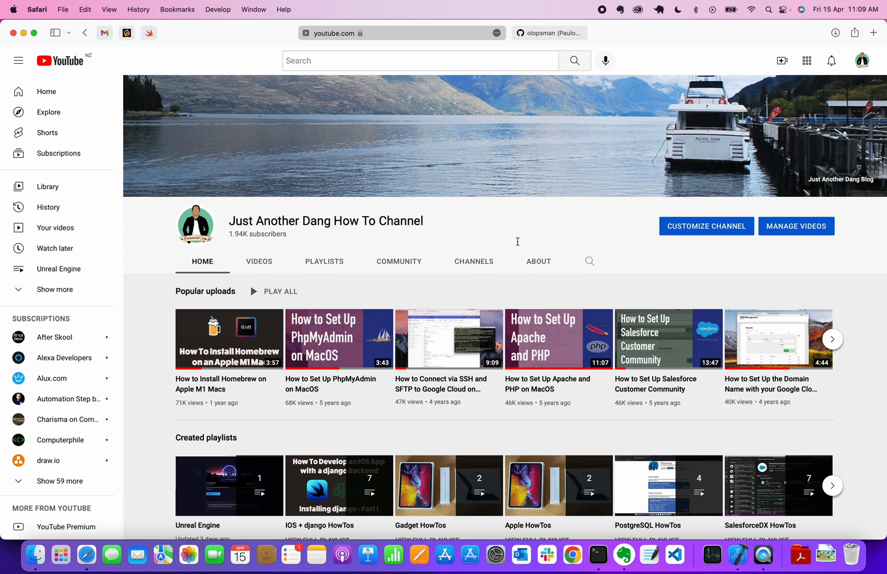
mouse_move(471, 224)
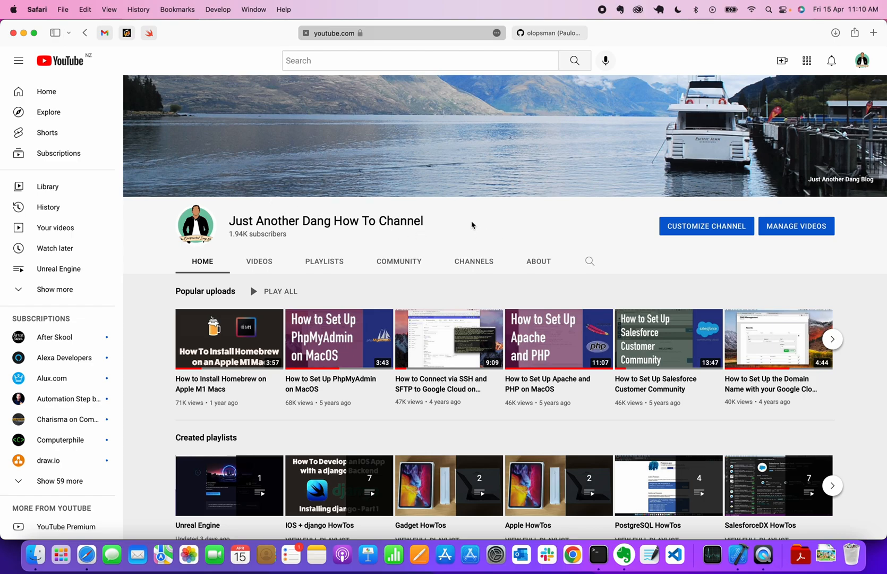
mouse_move(737, 553)
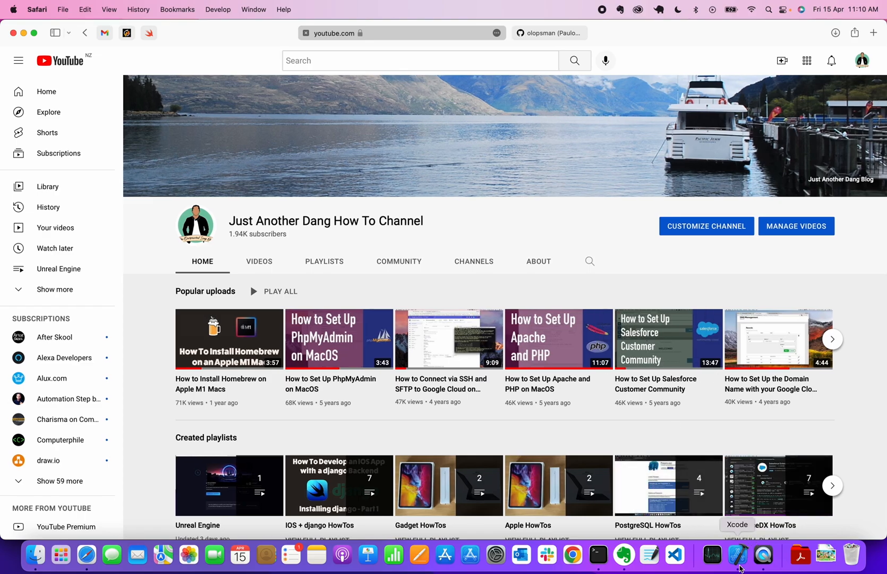
Try pushing feature/enhancements to origin in Xcode, then dismiss the RSA SHA-1 key error
left_click(738, 556)
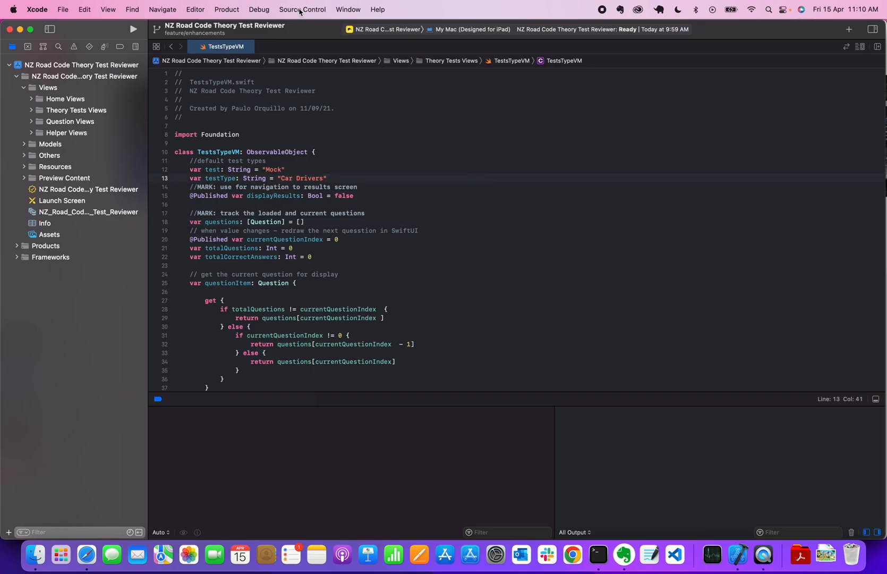
left_click(301, 9)
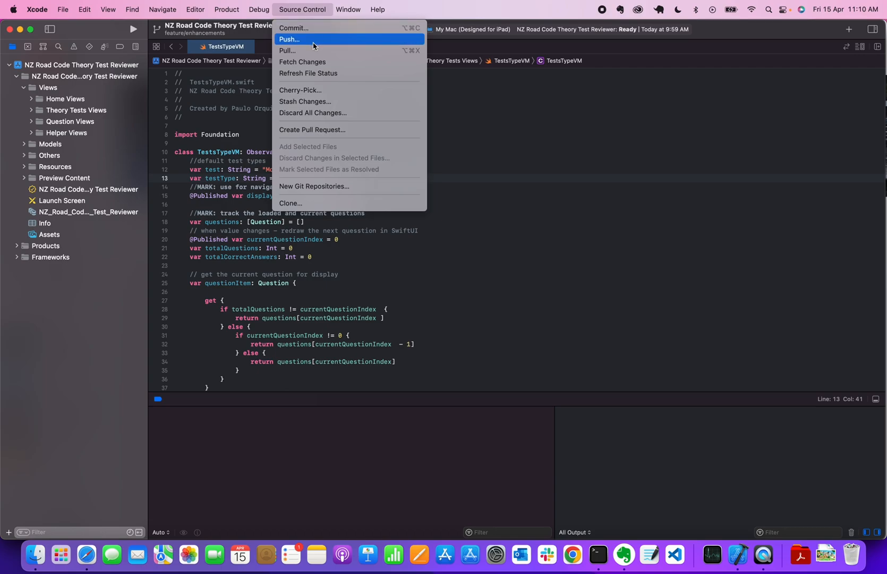
left_click(289, 39)
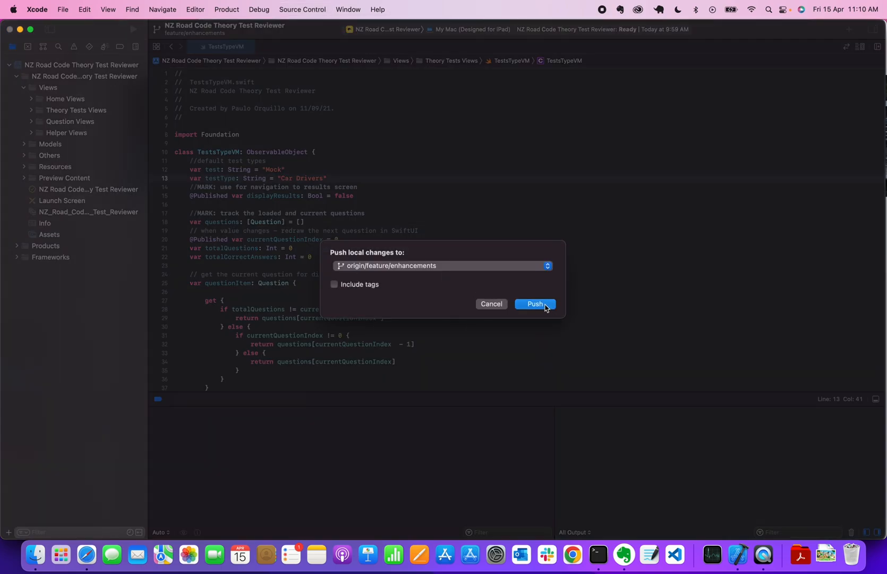
left_click(533, 304)
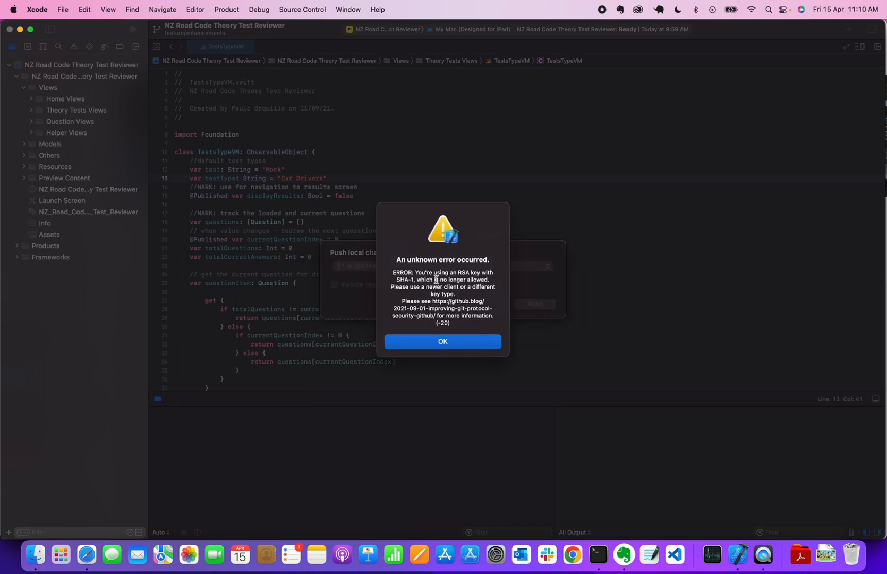
mouse_move(483, 275)
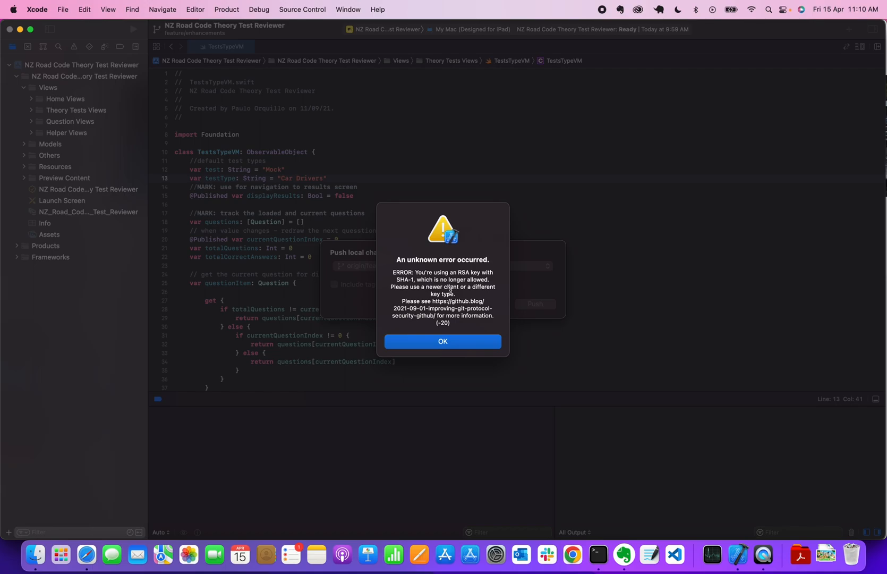
mouse_move(463, 333)
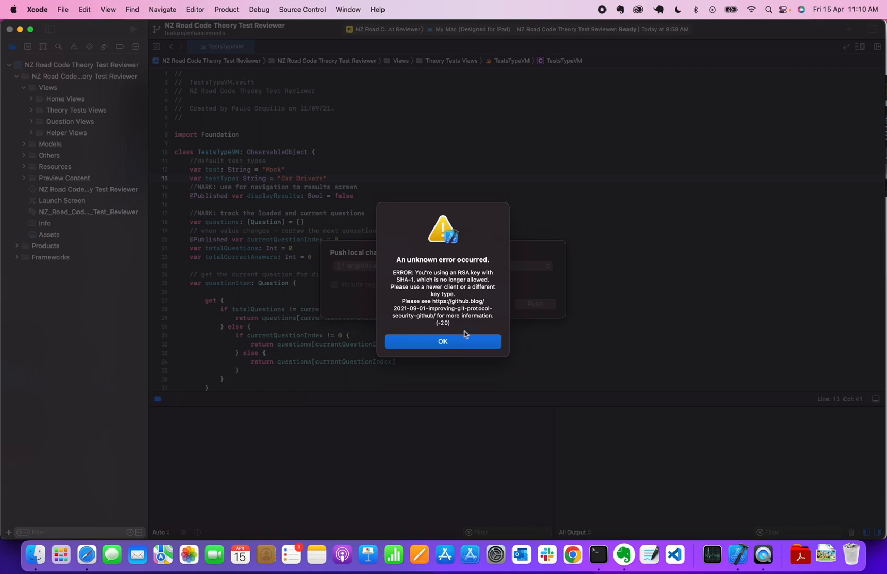
left_click(442, 341)
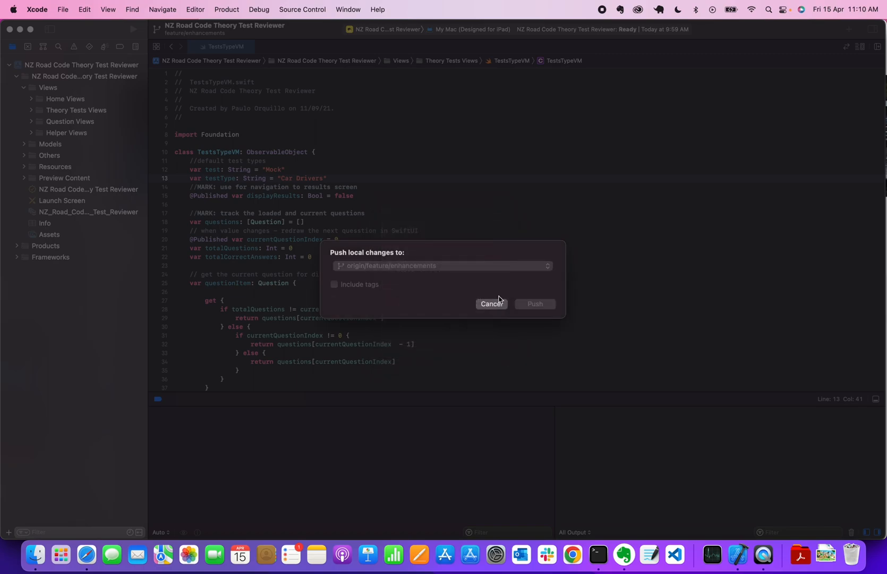
left_click(489, 304)
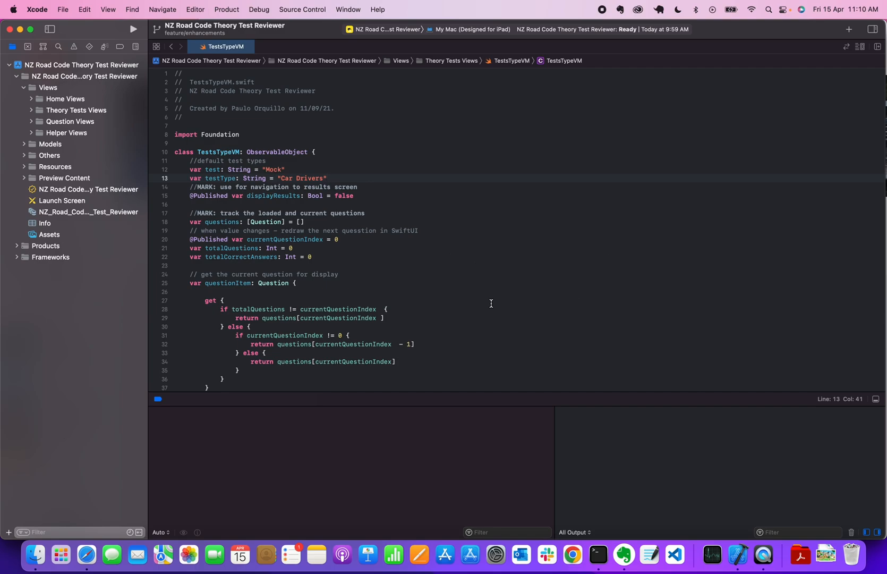
left_click(327, 179)
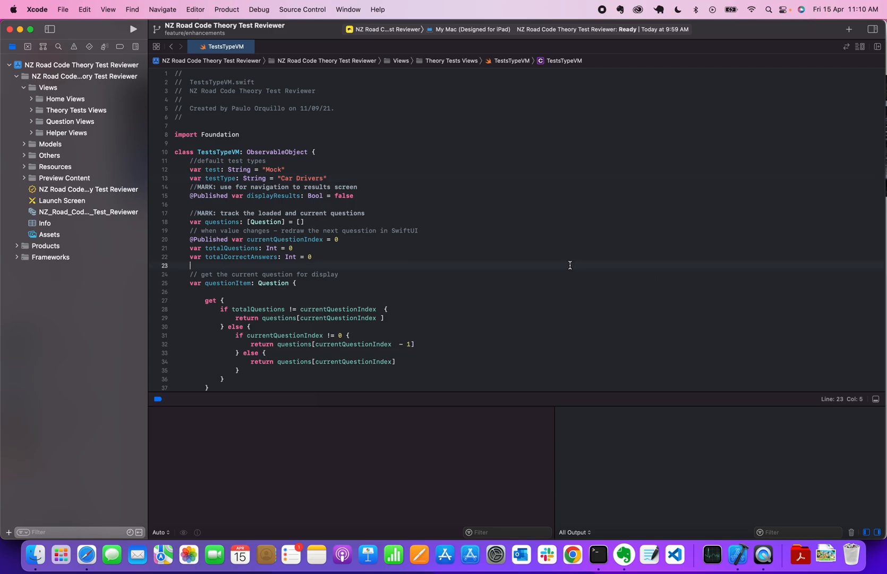
mouse_move(530, 264)
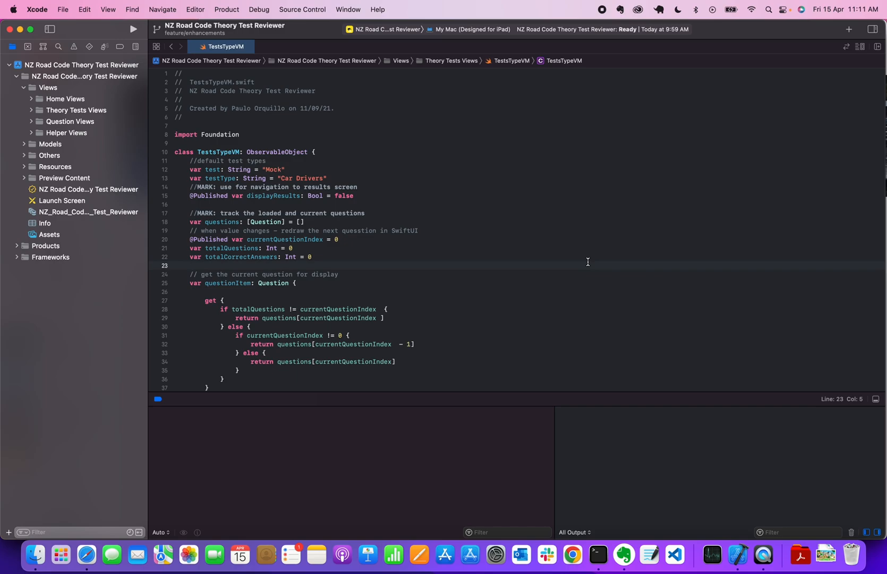
left_click(191, 265)
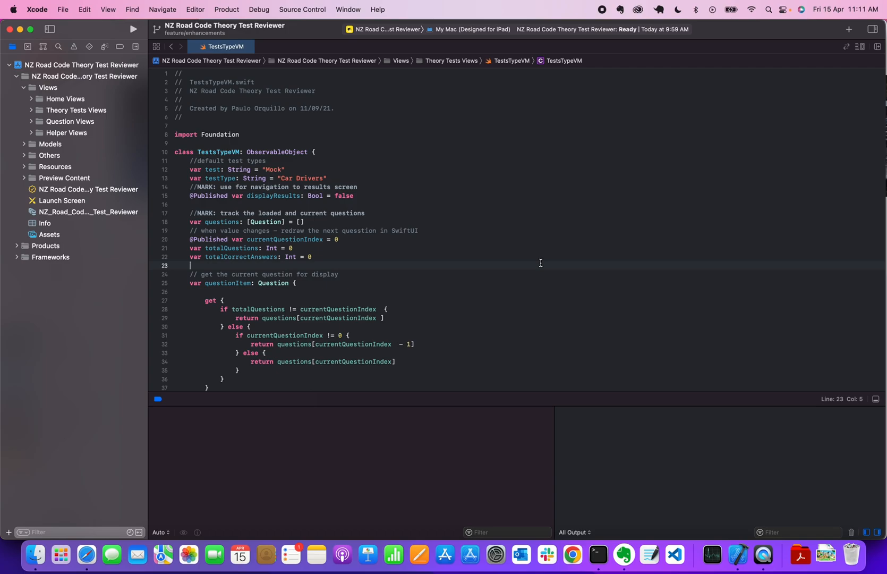
Launch Terminal and list the .ssh folder's contents with 'cd .ssh' and 'ls'
key("cmd+space")
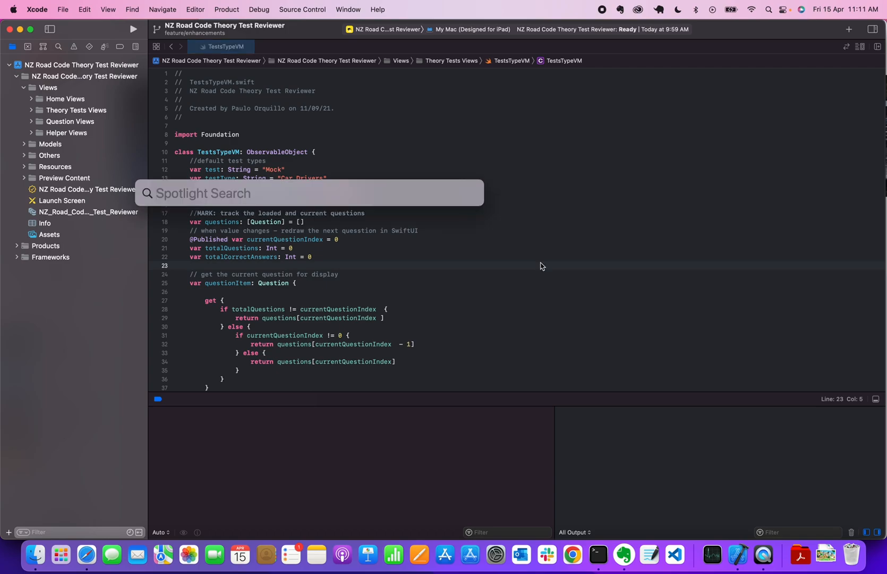
type("Terminal")
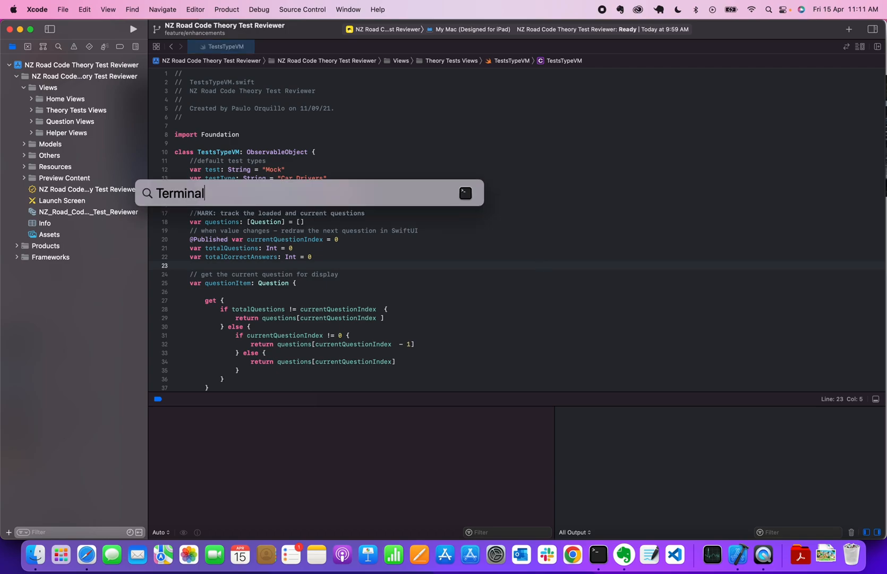
key("Return")
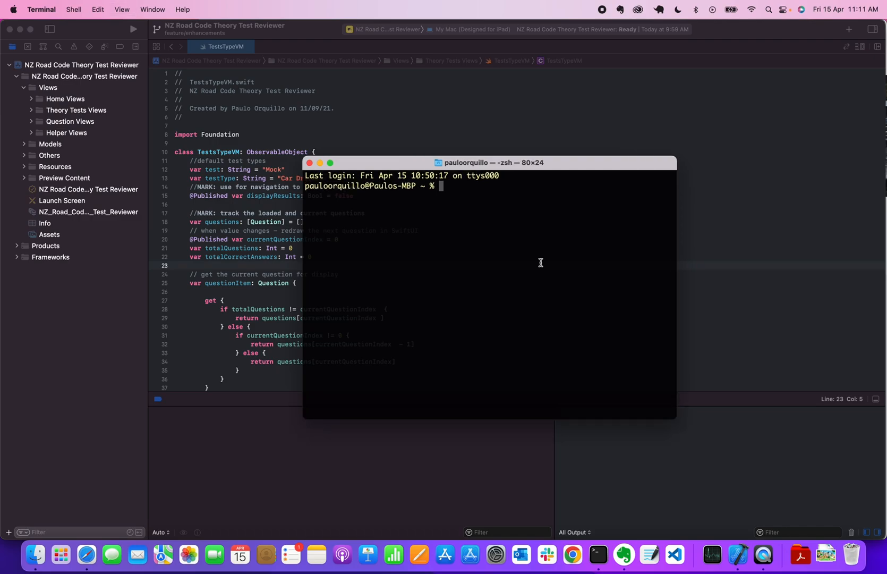
type("cd .ssh")
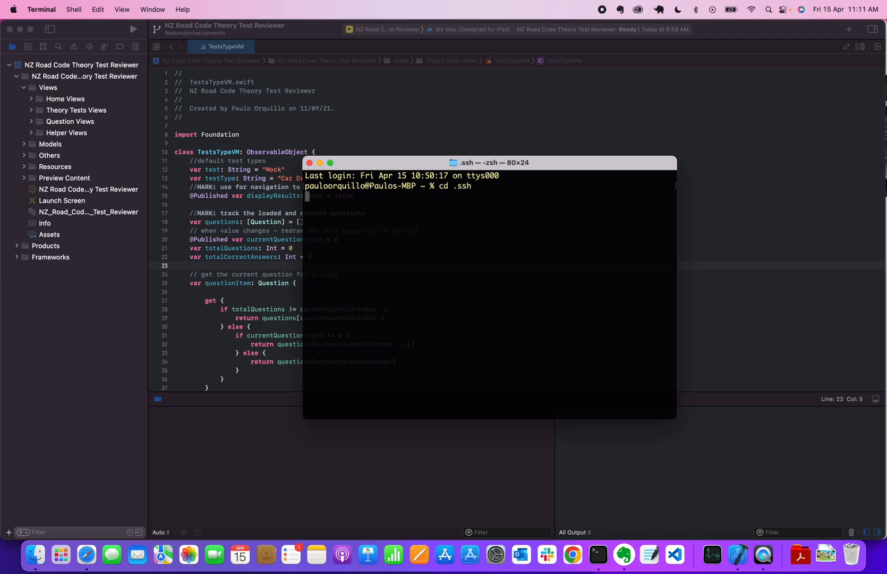
type("ls")
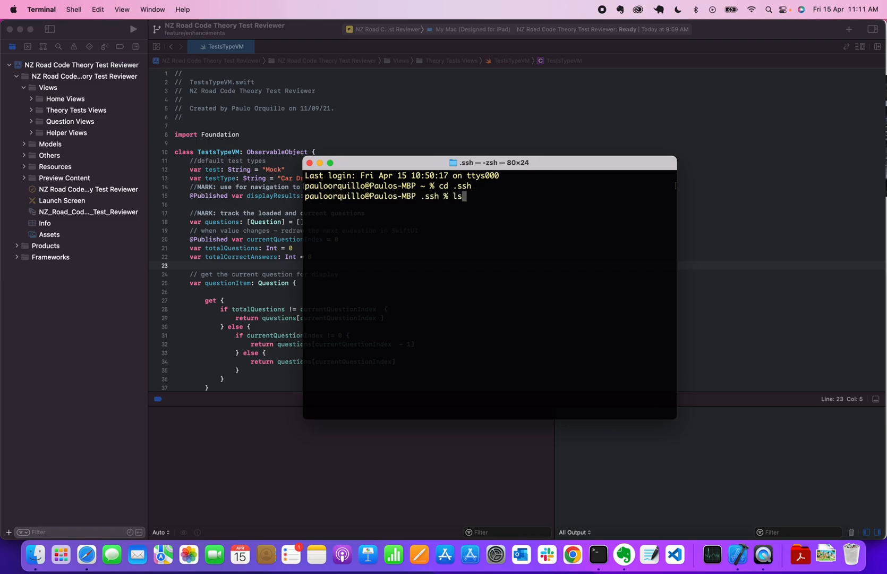
key("Return")
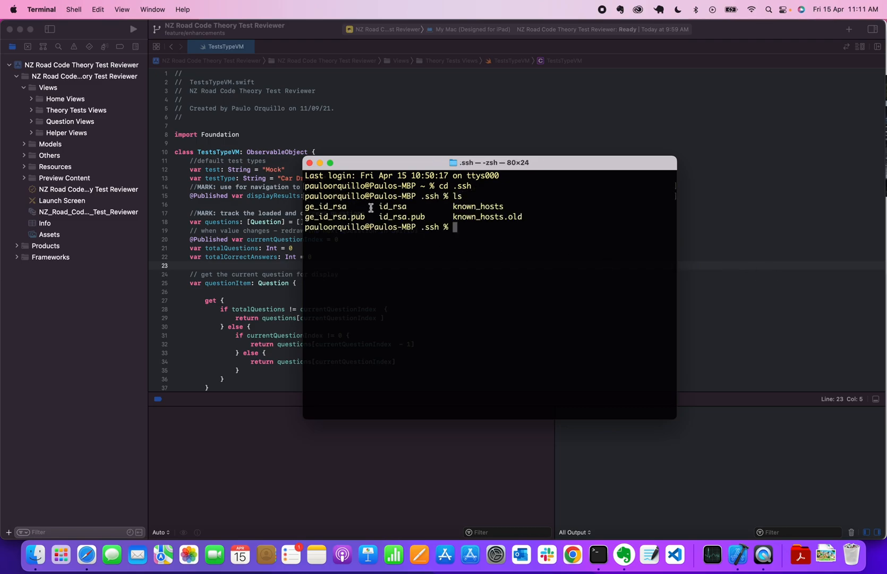
mouse_move(330, 211)
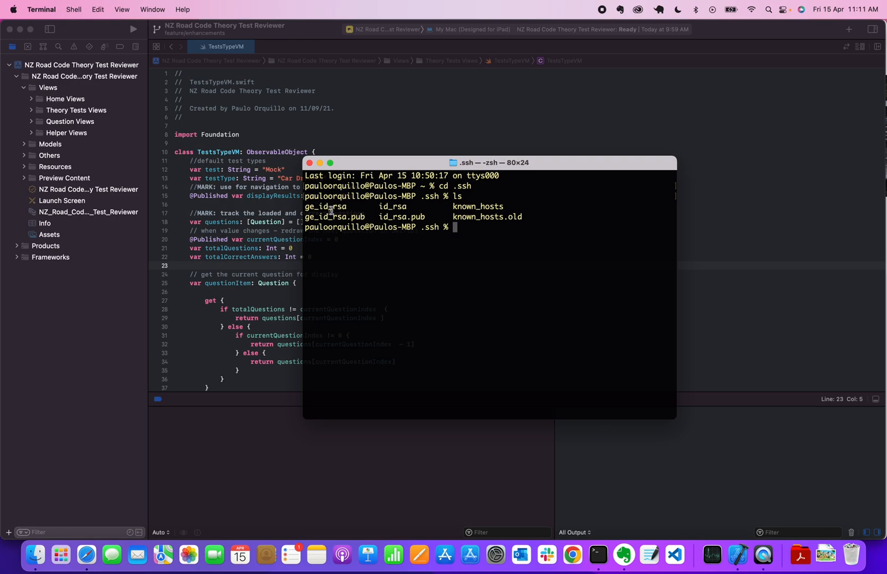
mouse_move(464, 230)
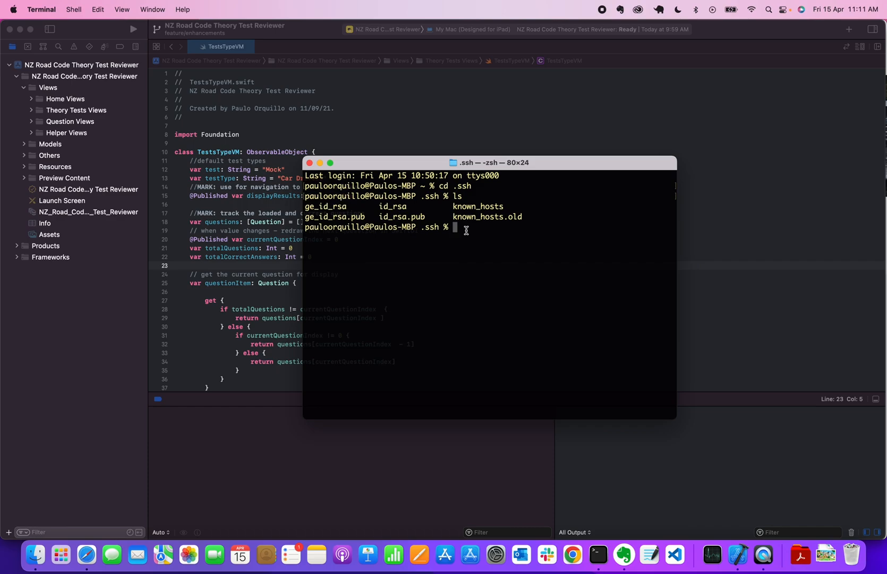
Generate an ECDSA key with 'ssh-keygen -t ecdsa', using the default path and an empty passphrase
type("ssh-keygen -t")
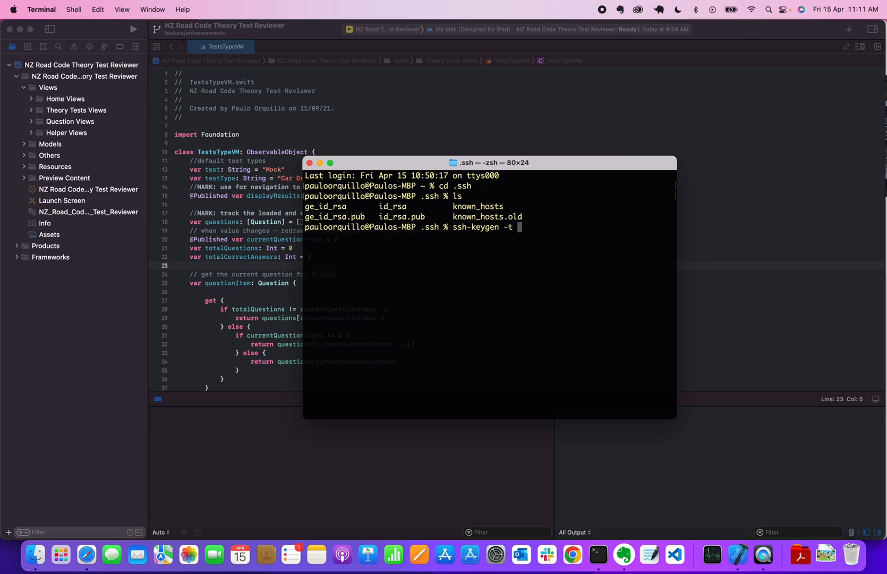
type("d")
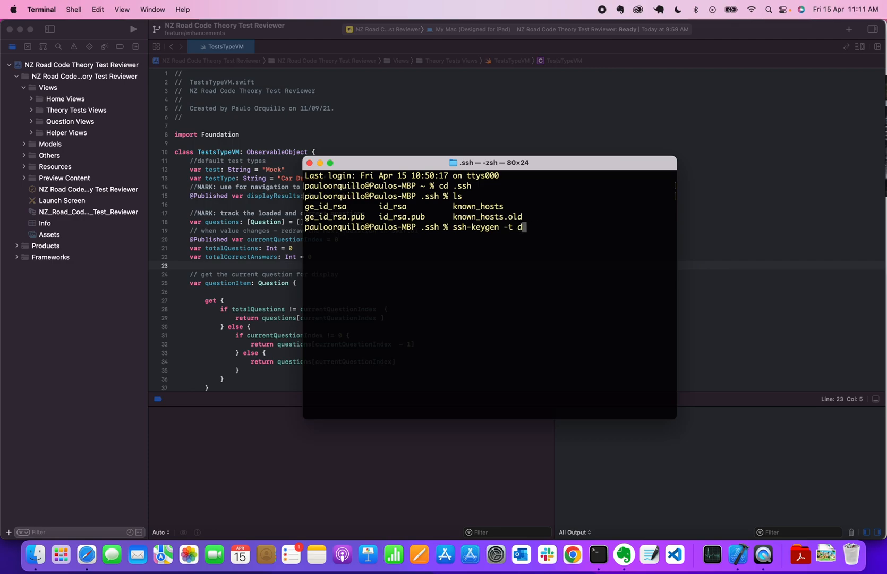
key("Backspace")
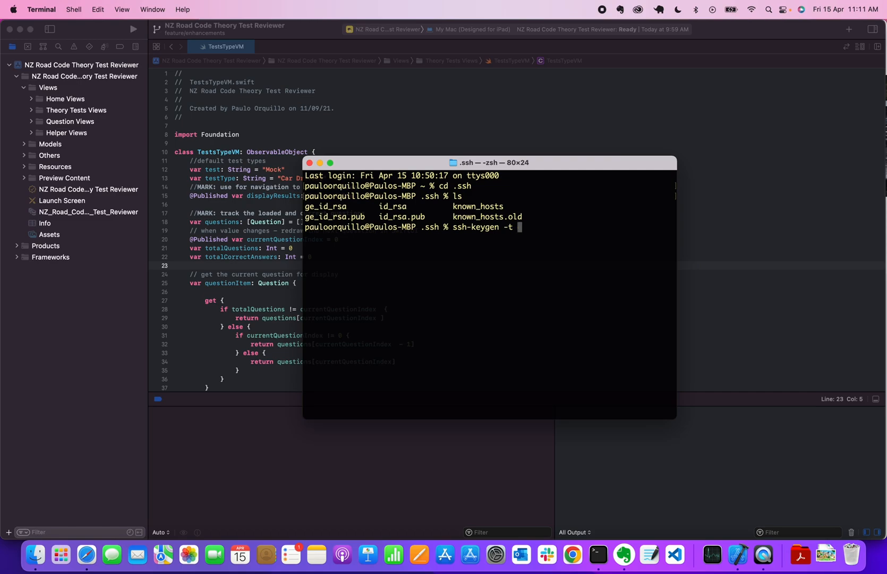
type("ecdsa")
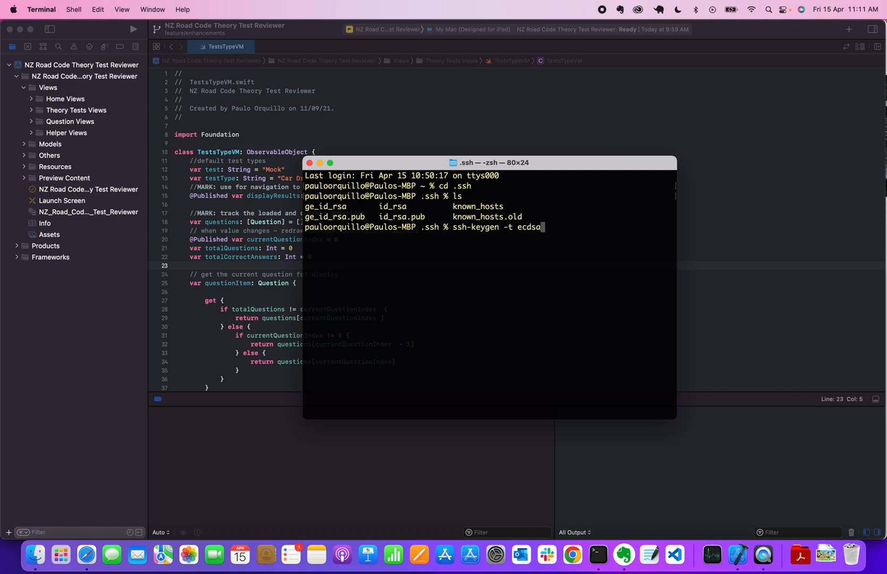
key("Return")
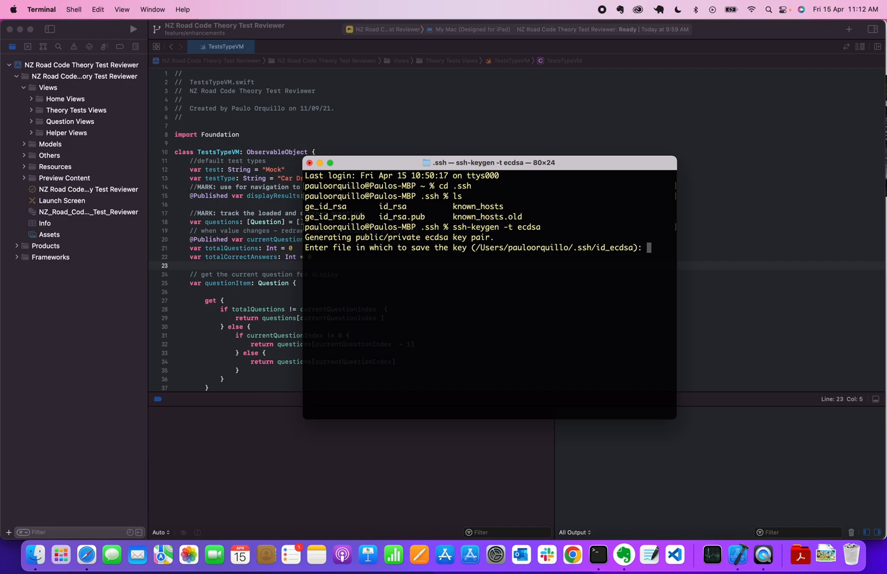
key("Return")
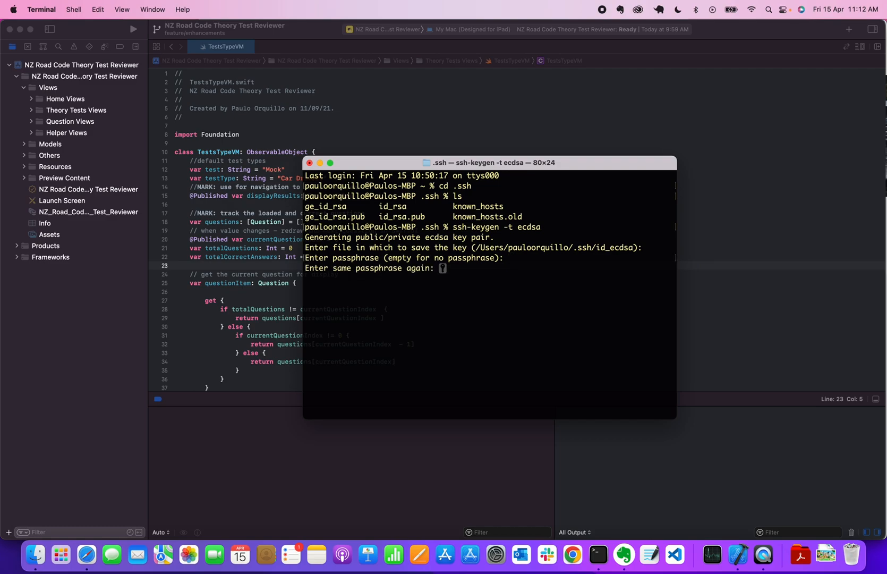
key("Return")
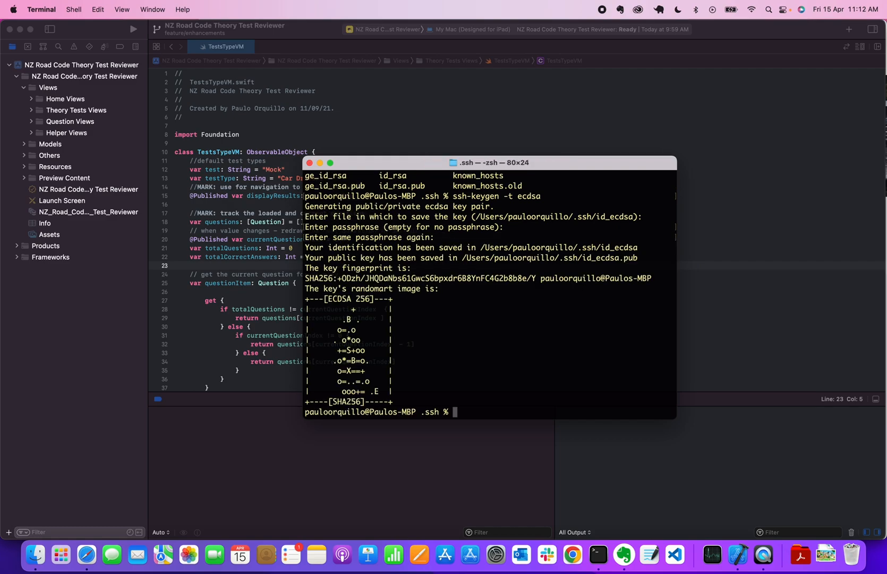
List the .ssh folder to confirm id_ecdsa.pub and start printing it with cat
type("ls")
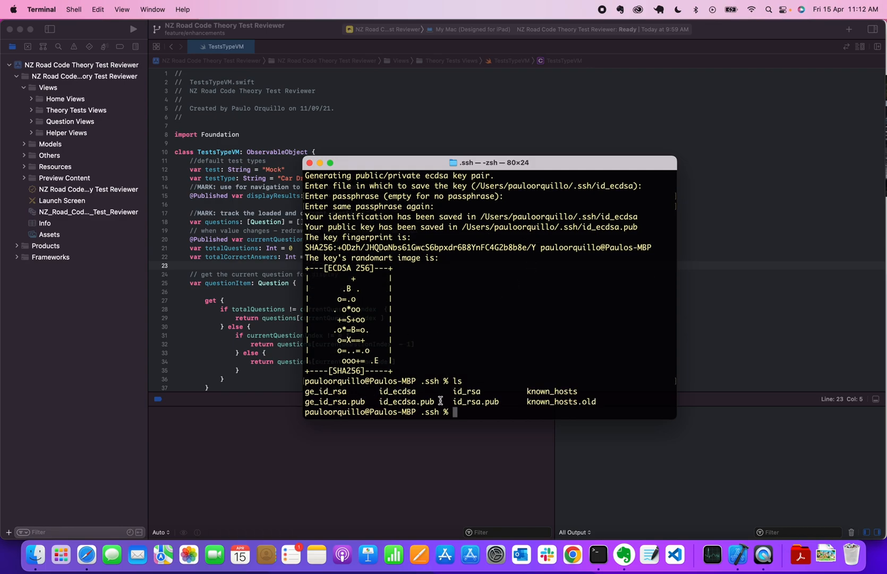
mouse_move(384, 392)
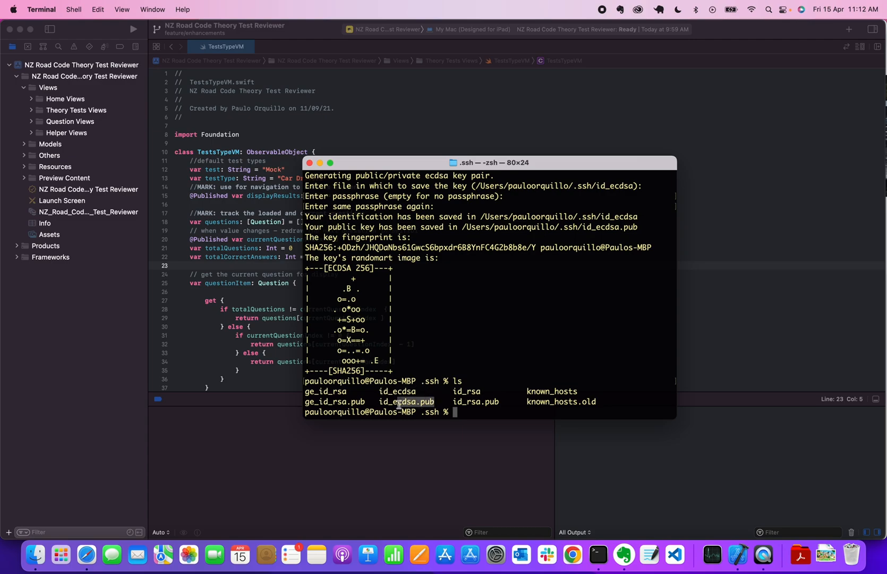
double_click(405, 401)
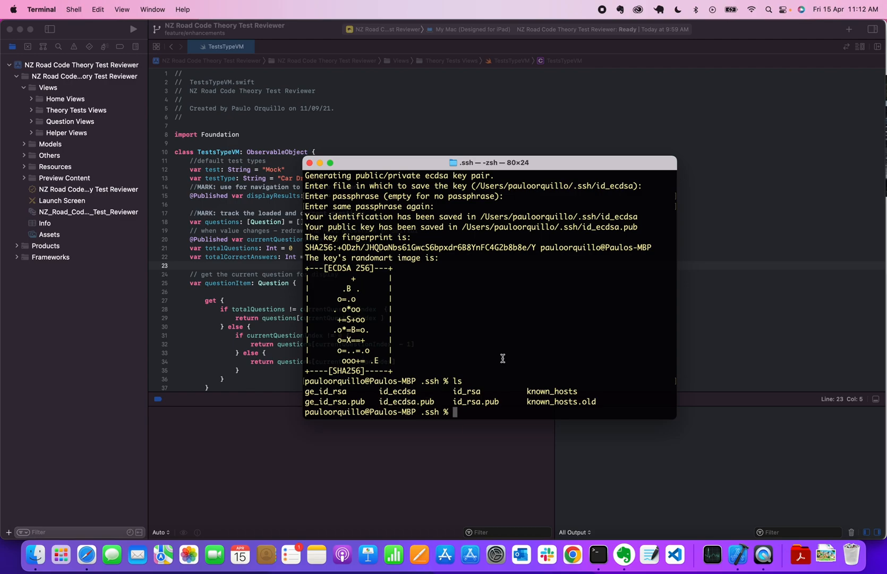
type("cat")
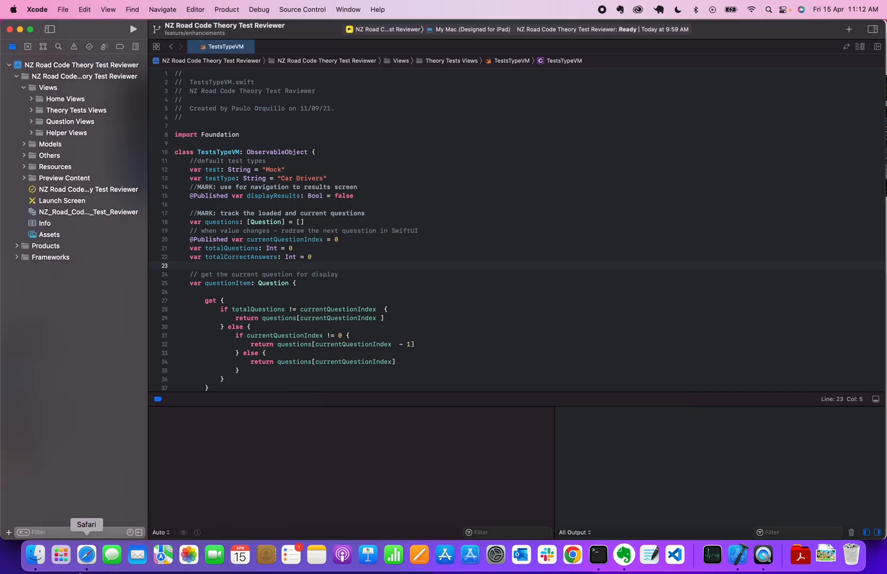
Open GitHub Settings from the avatar menu in Safari's GitHub tab
left_click(86, 555)
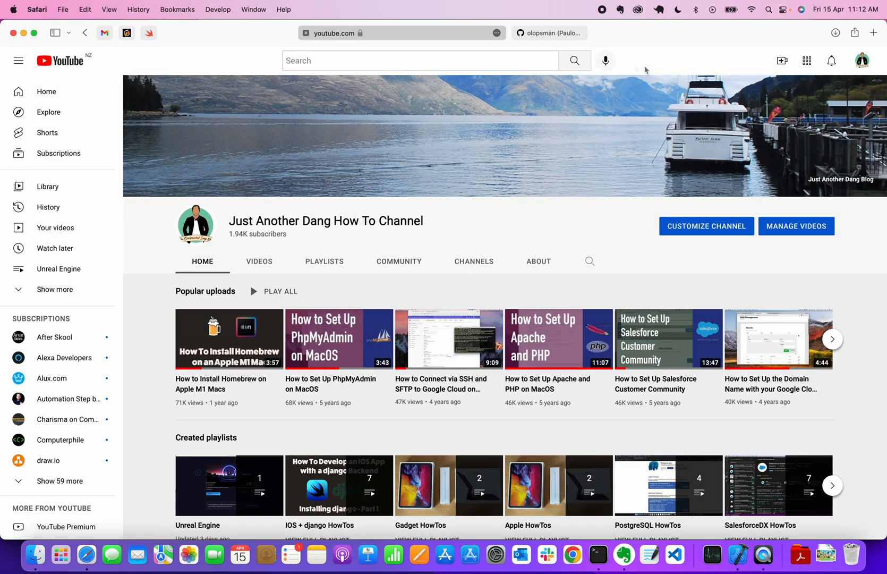
left_click(549, 33)
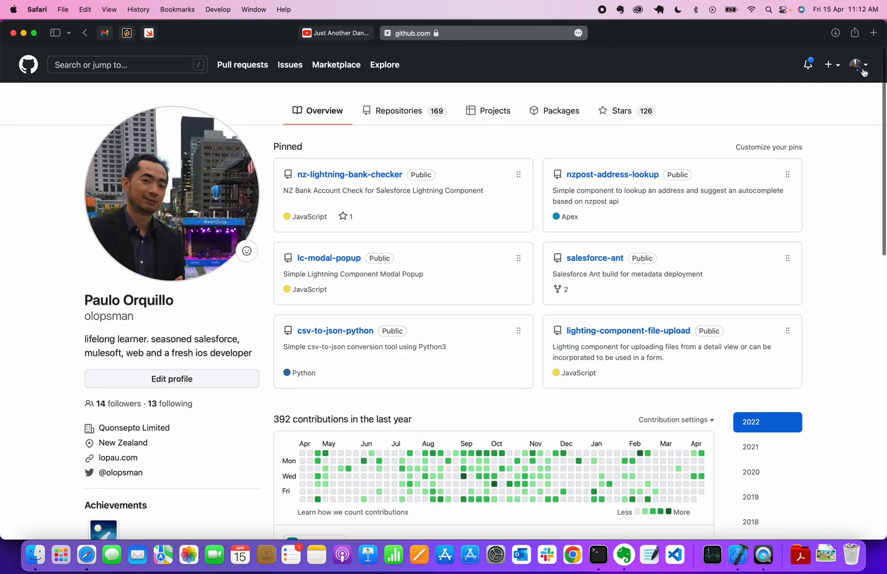
left_click(857, 65)
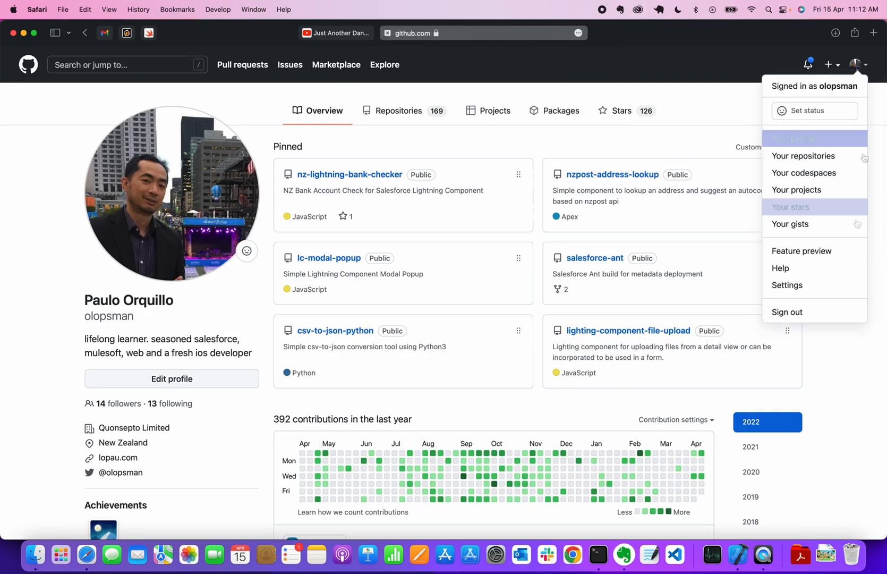
mouse_move(787, 285)
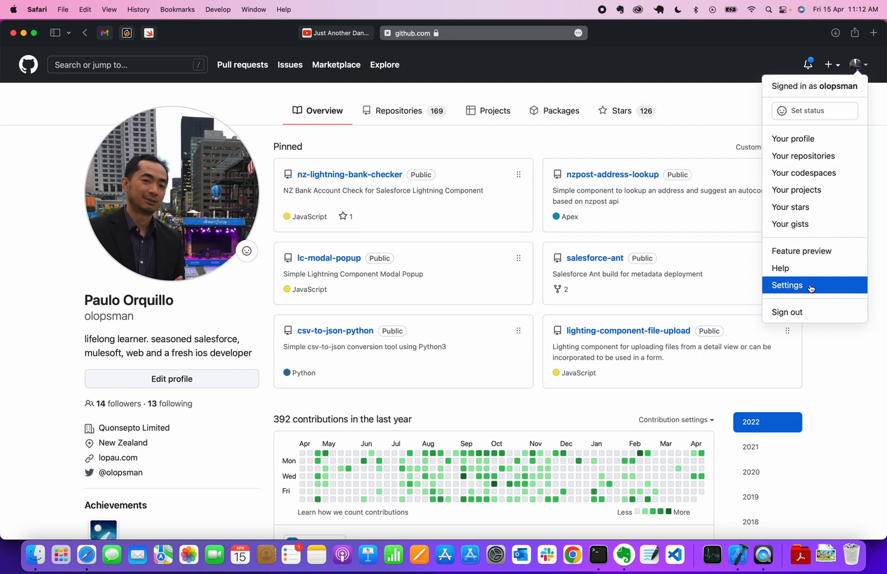
left_click(786, 285)
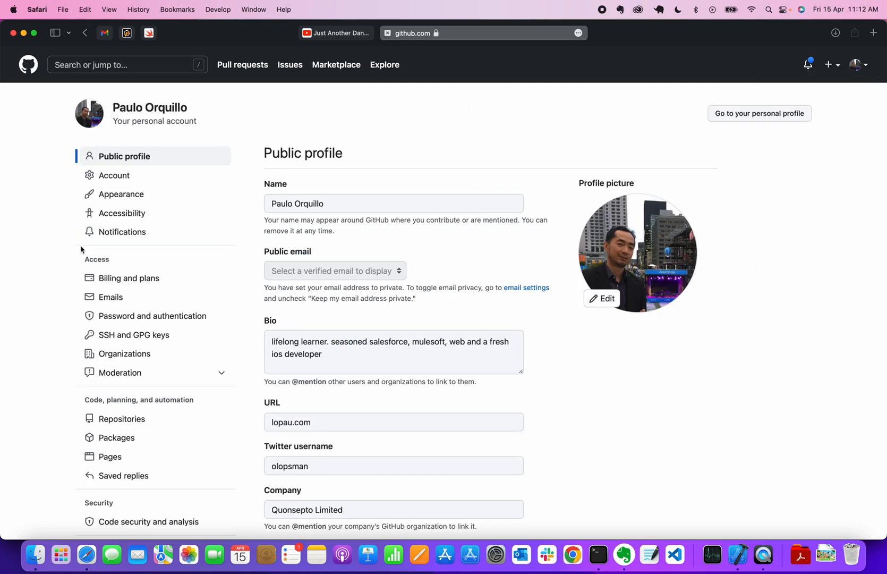
mouse_move(134, 334)
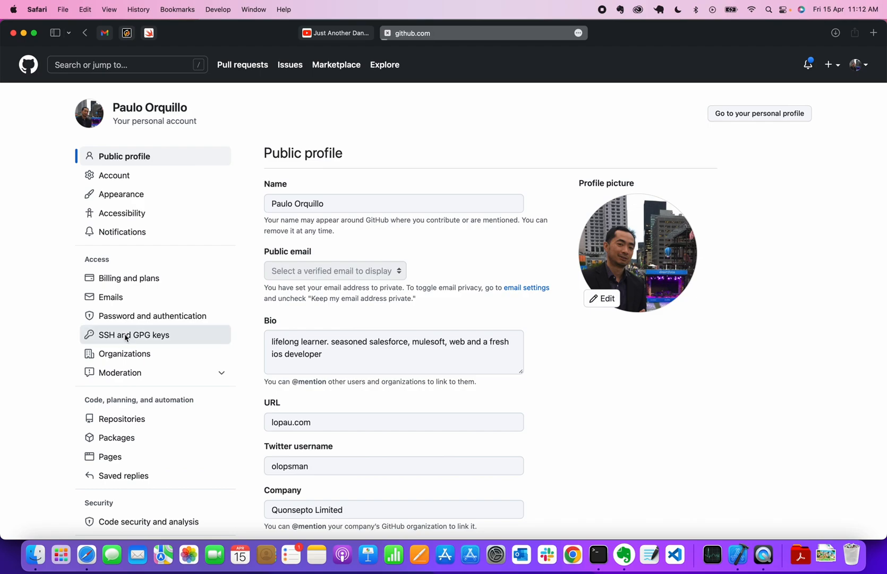
Add the pasted public key as a new SSH key titled pauloorquillo@Paulos-MBP
left_click(136, 334)
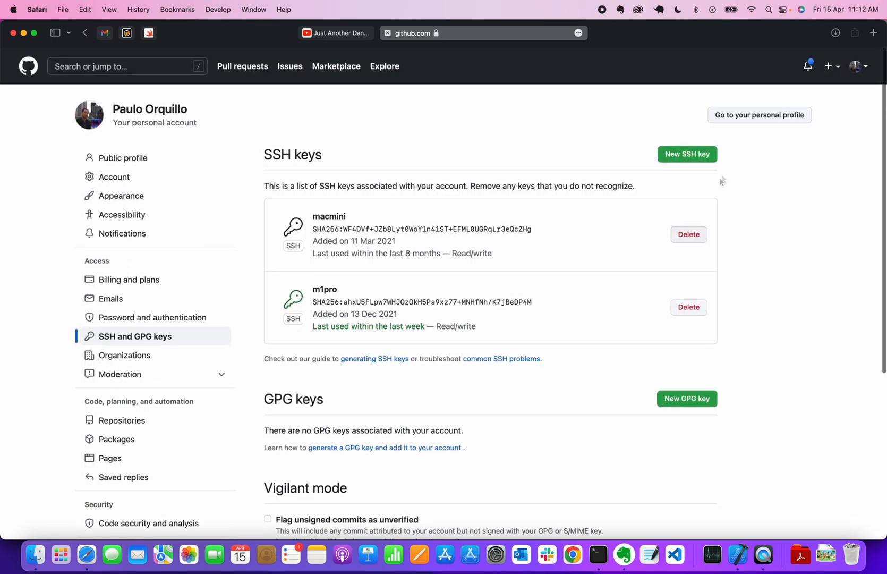
left_click(686, 154)
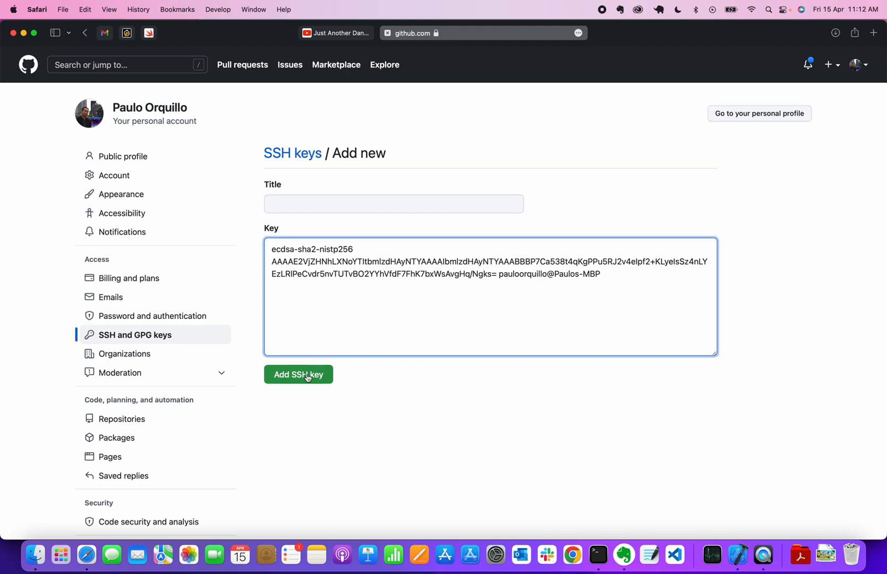
left_click(298, 373)
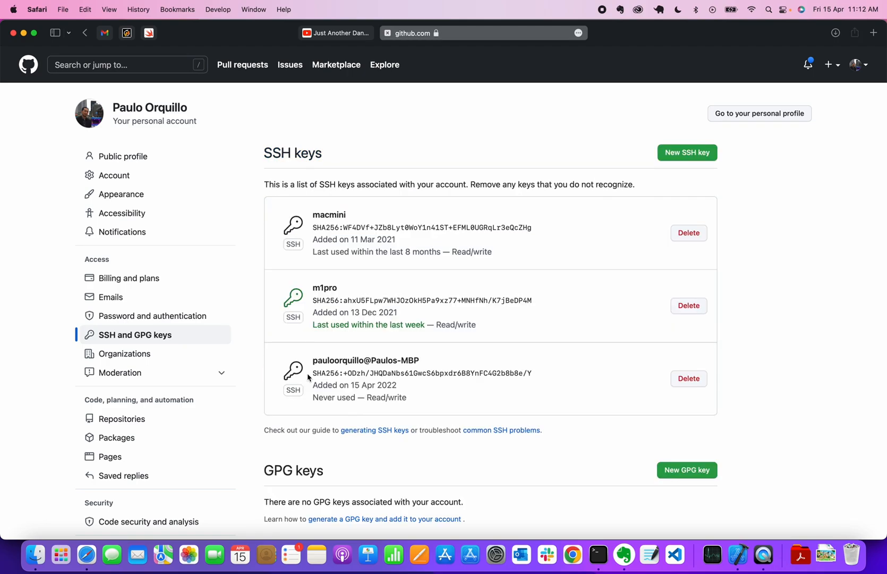
mouse_move(436, 405)
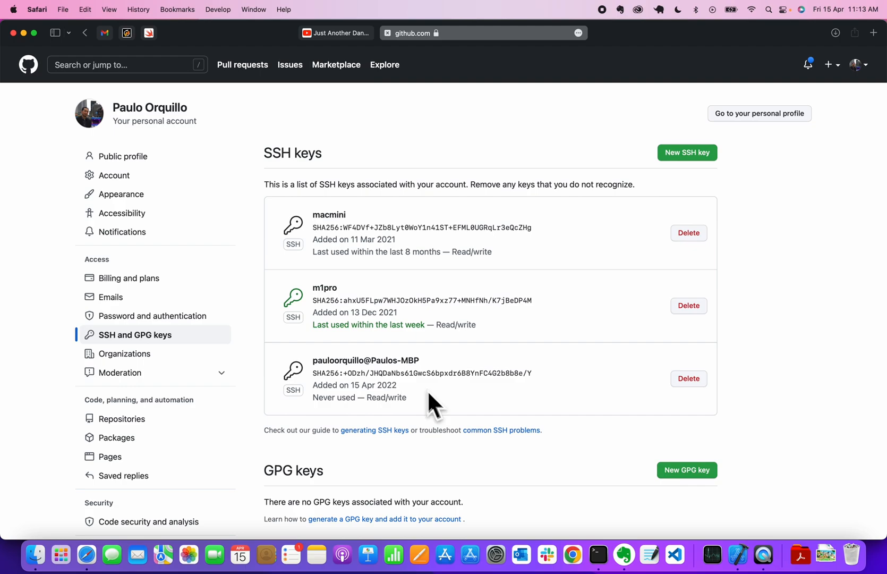
mouse_move(737, 553)
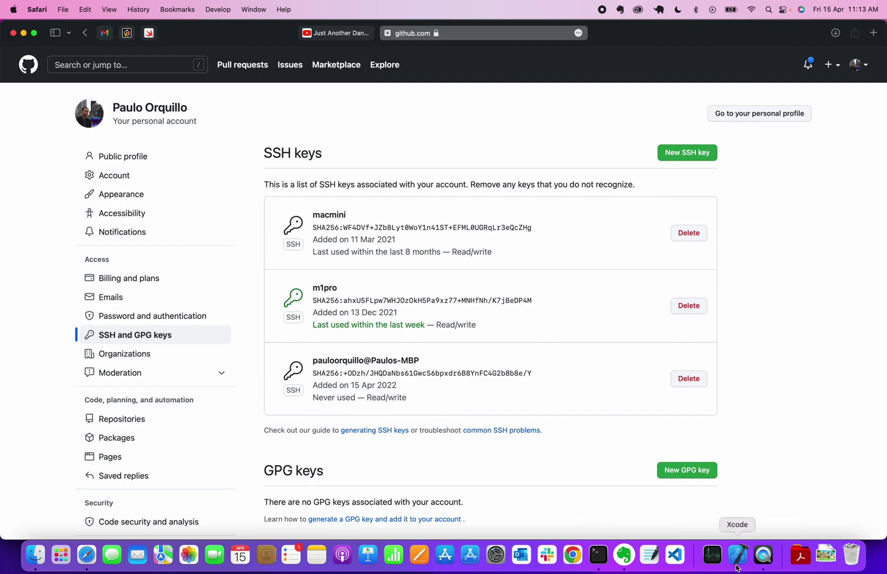
left_click(737, 554)
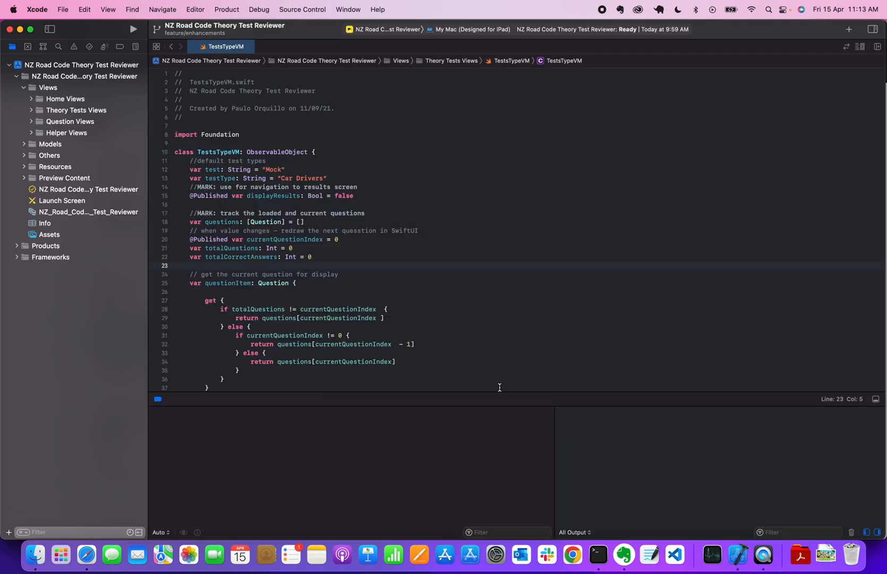
left_click(357, 186)
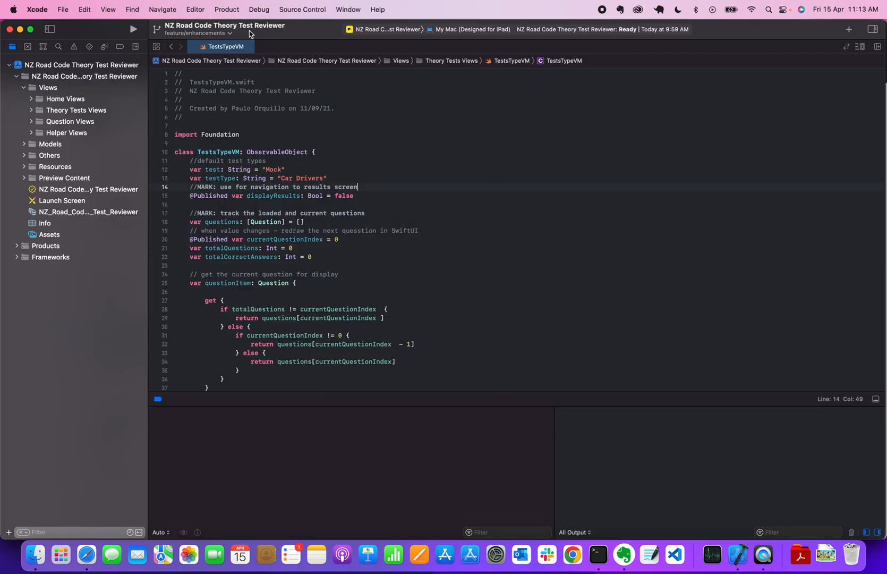
left_click(302, 9)
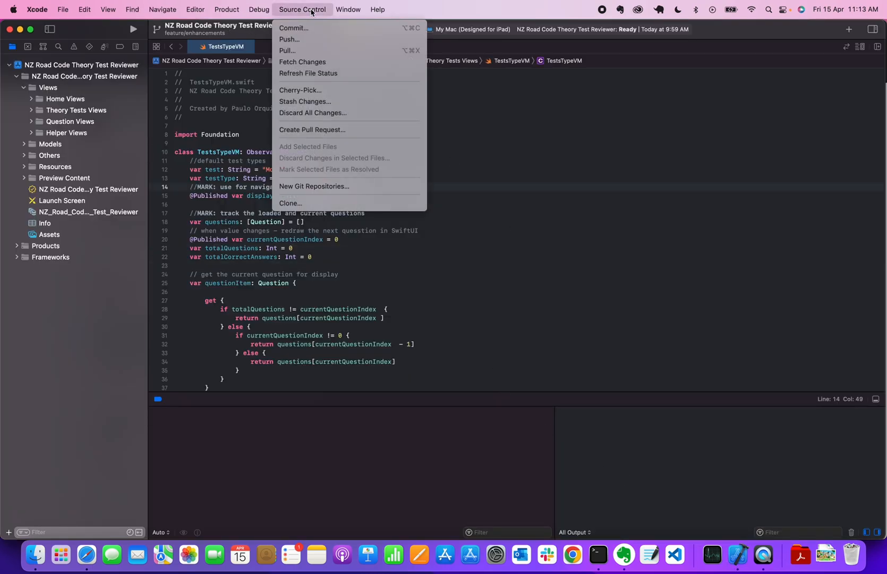
left_click(289, 39)
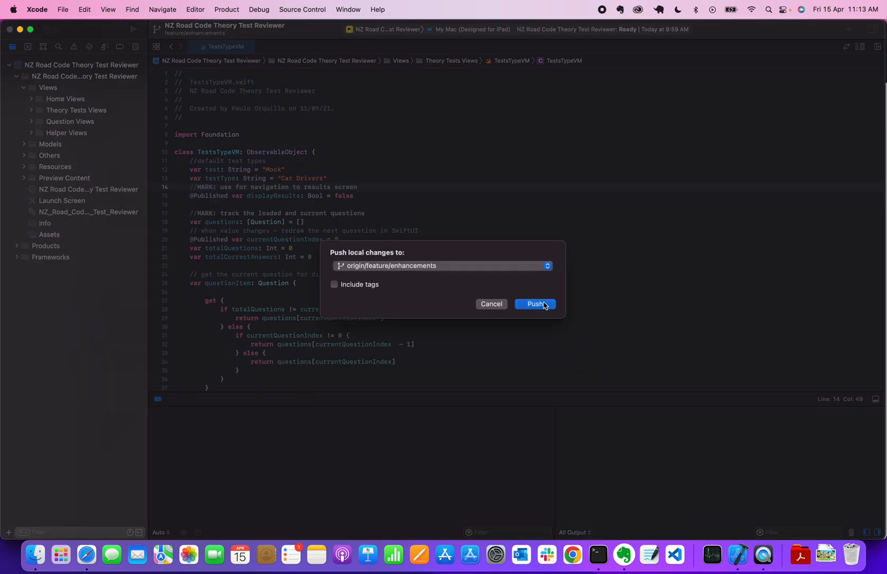
left_click(533, 304)
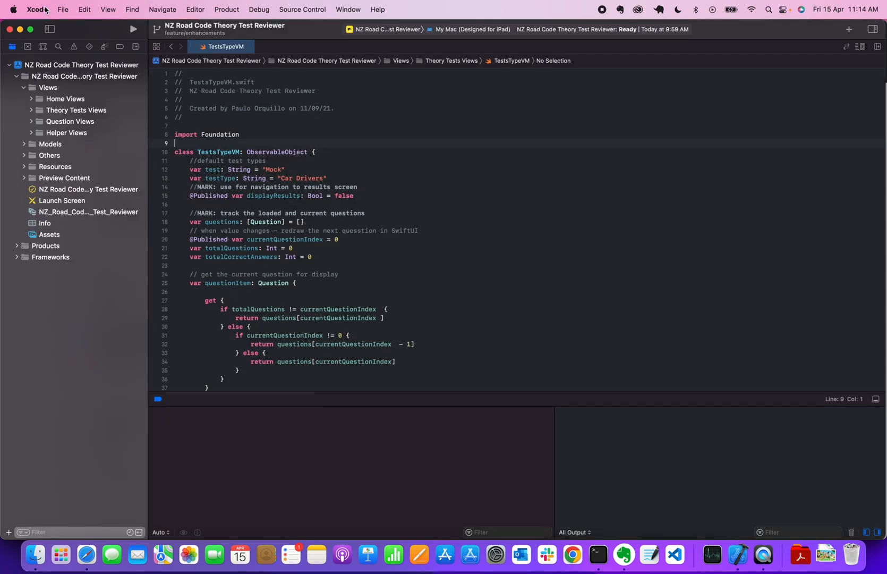
In Xcode Preferences > Accounts, set the GitHub account's SSH key to id_ecdsa
left_click(37, 10)
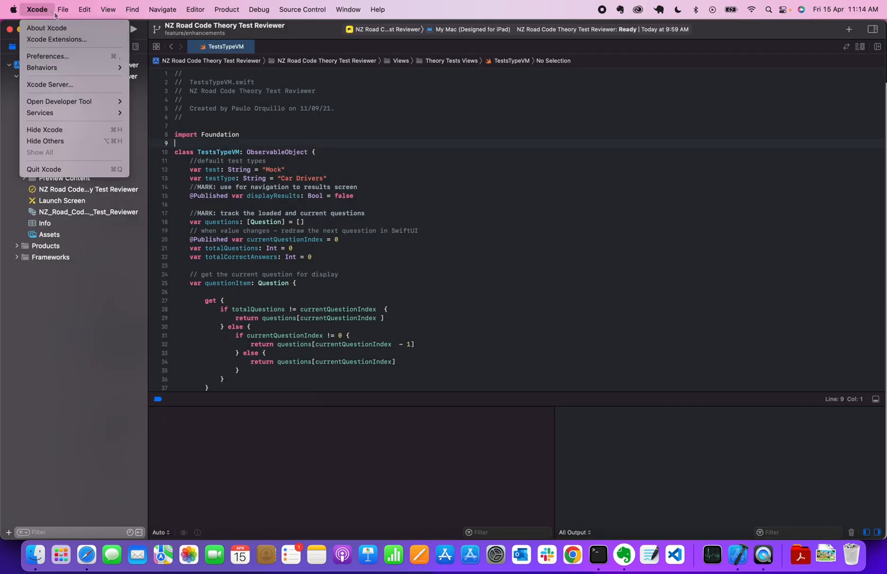
mouse_move(48, 56)
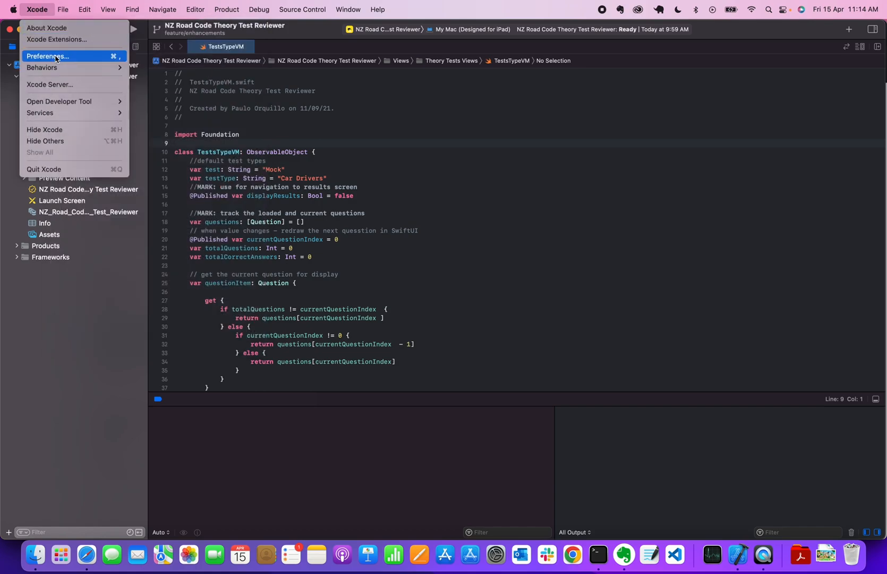
left_click(48, 56)
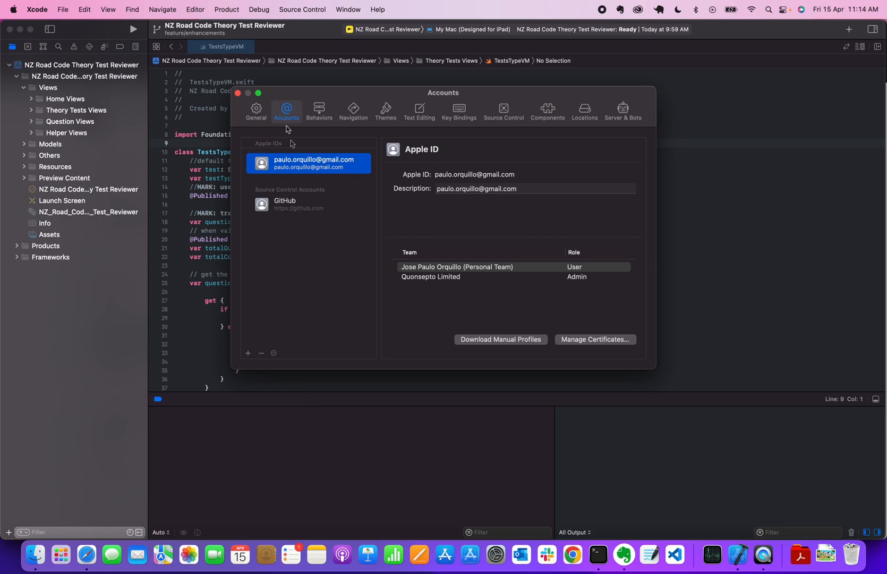
mouse_move(294, 210)
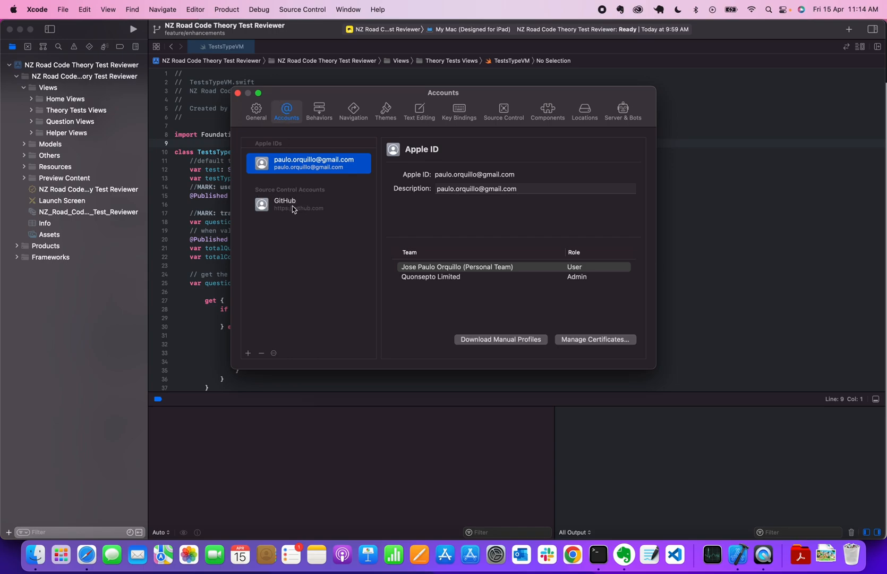
left_click(310, 204)
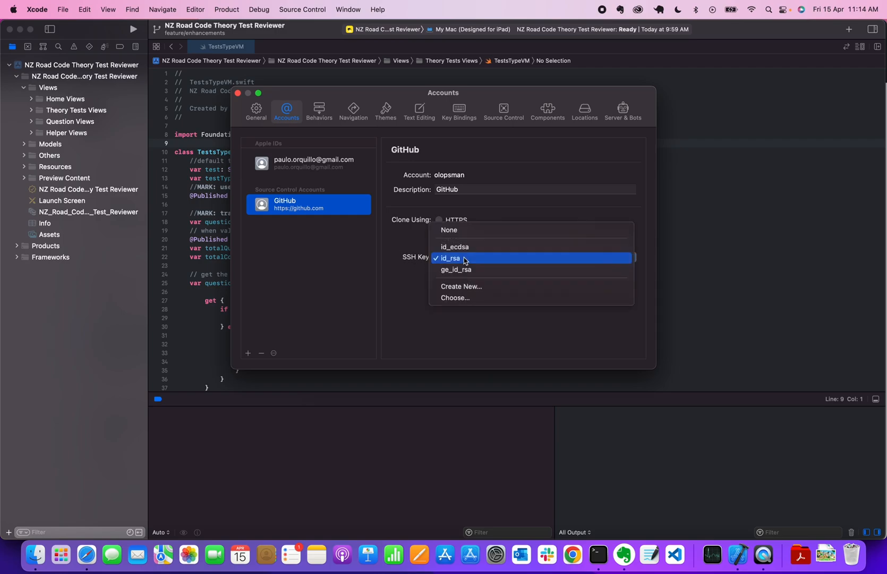
mouse_move(463, 258)
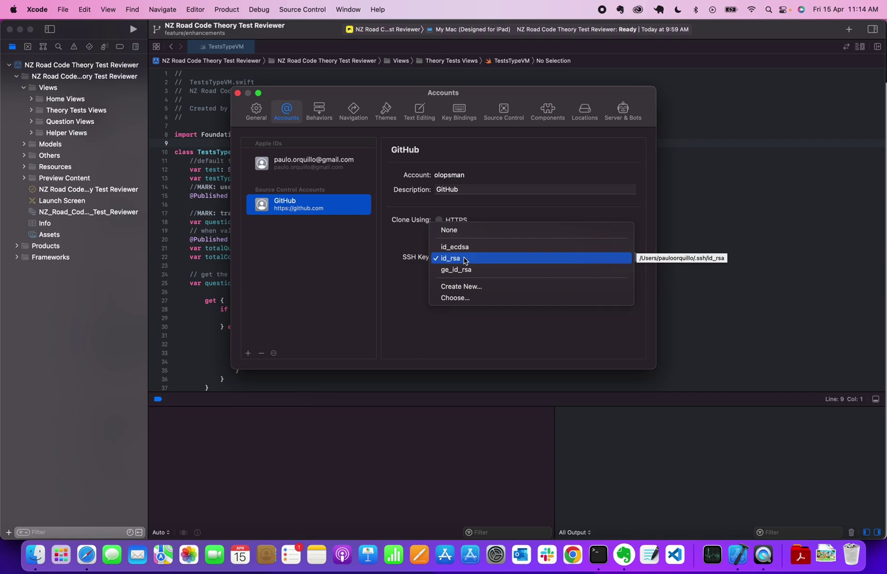
mouse_move(460, 246)
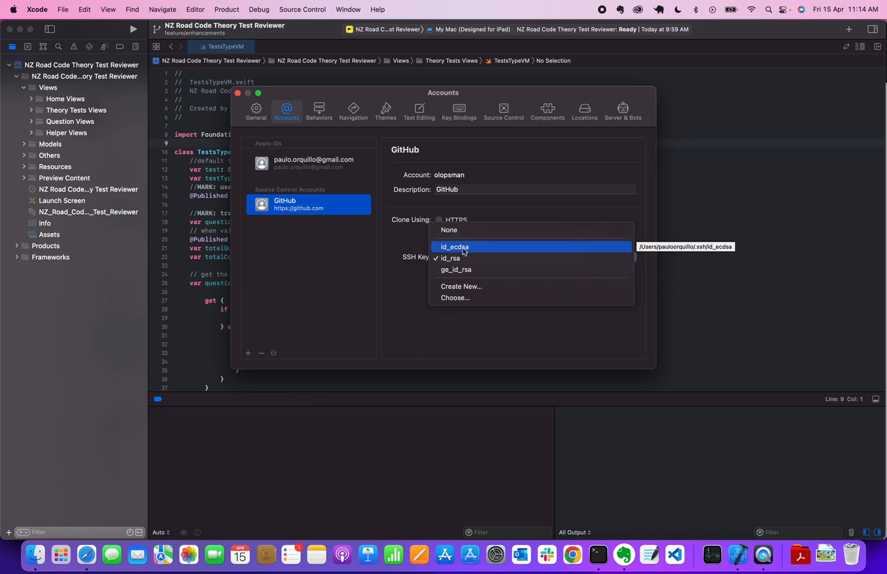
left_click(454, 246)
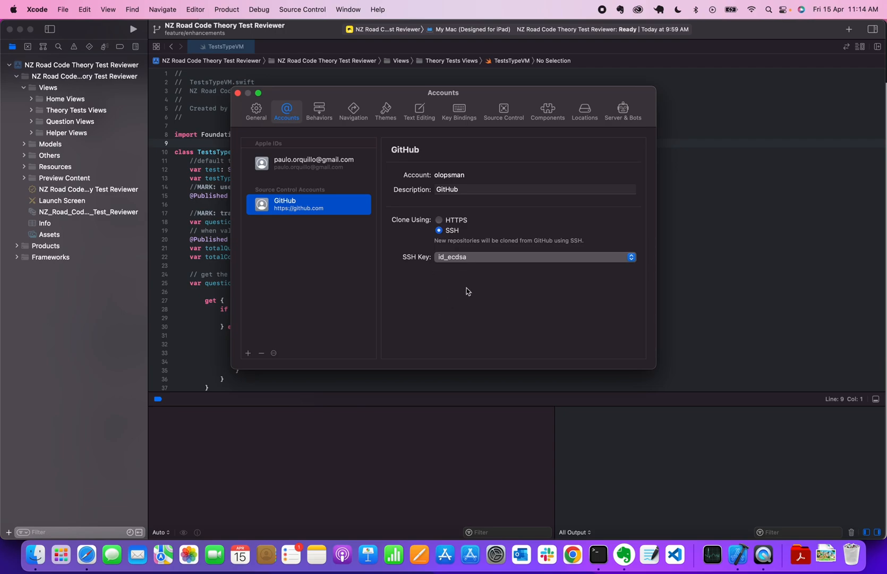
mouse_move(458, 283)
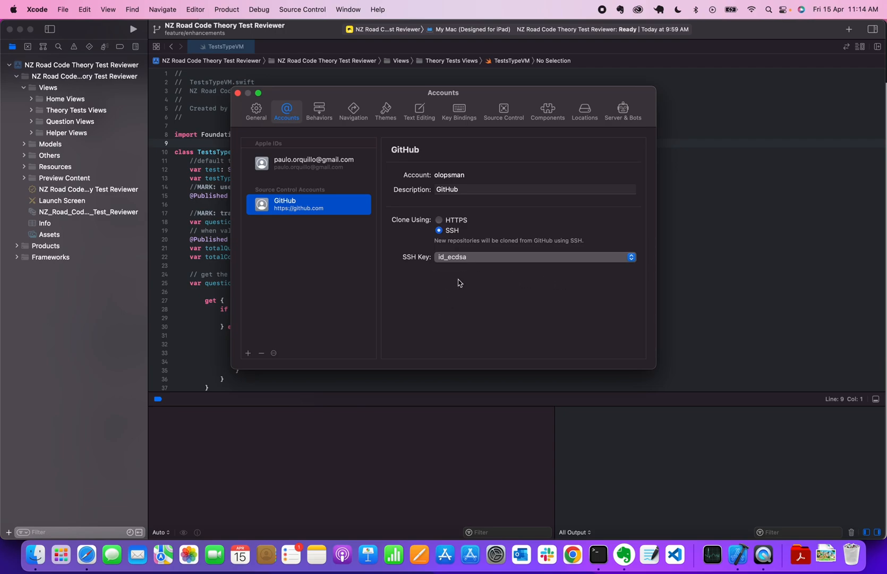
mouse_move(457, 28)
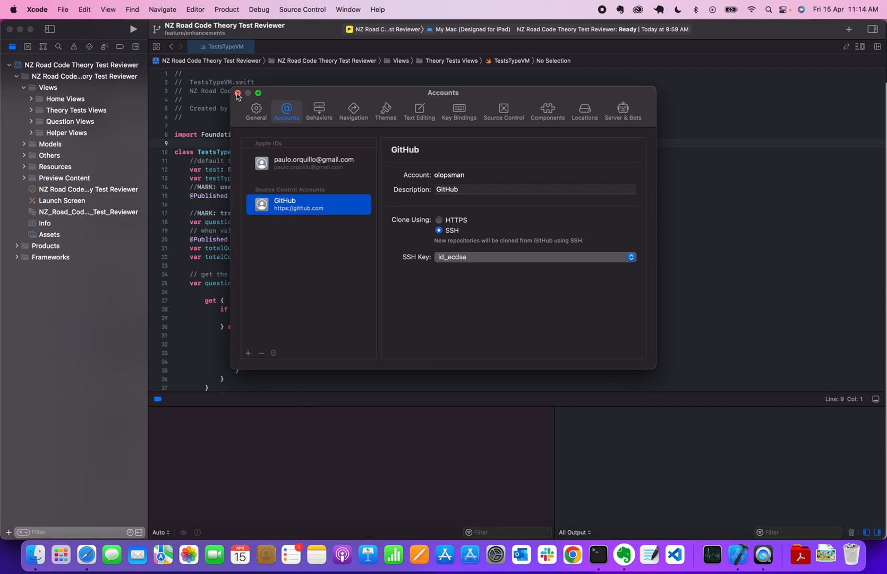
Close Preferences and push feature/enhancements to origin without error
left_click(237, 92)
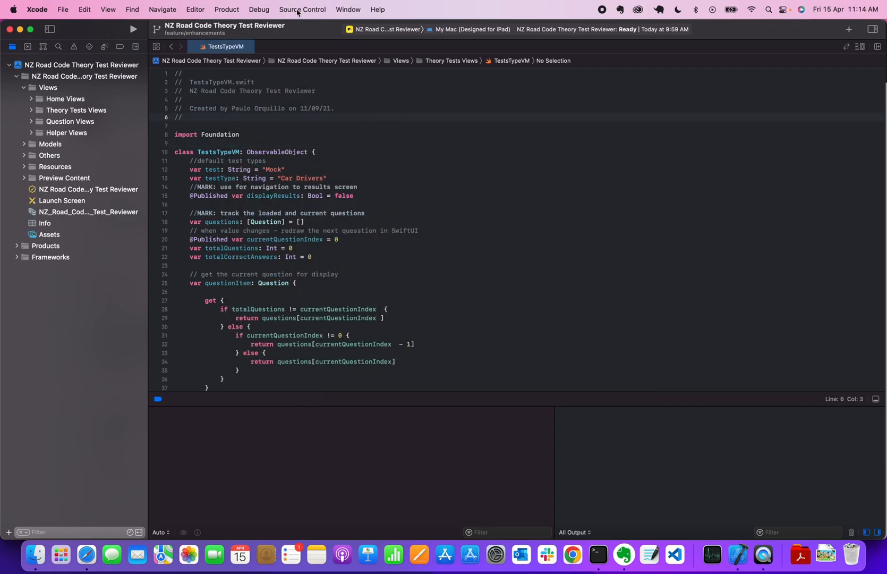
left_click(302, 9)
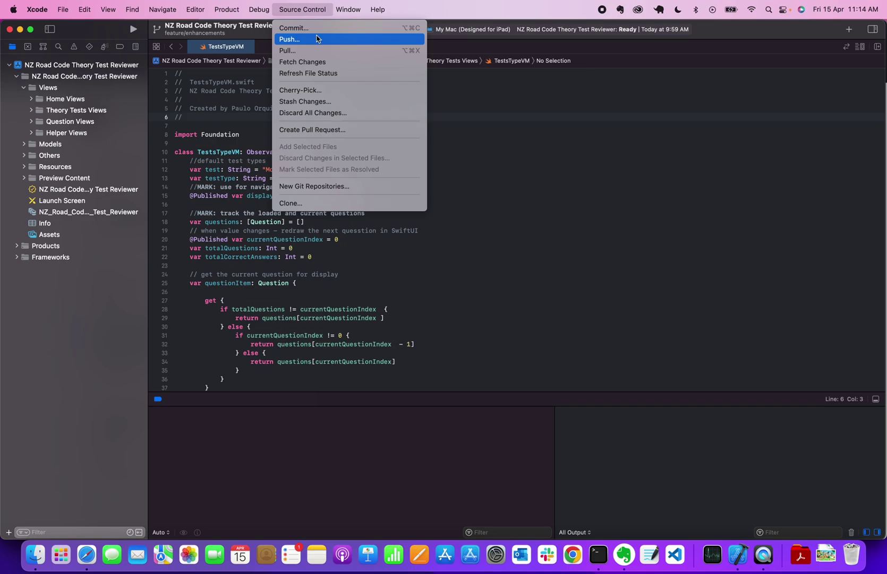
left_click(289, 39)
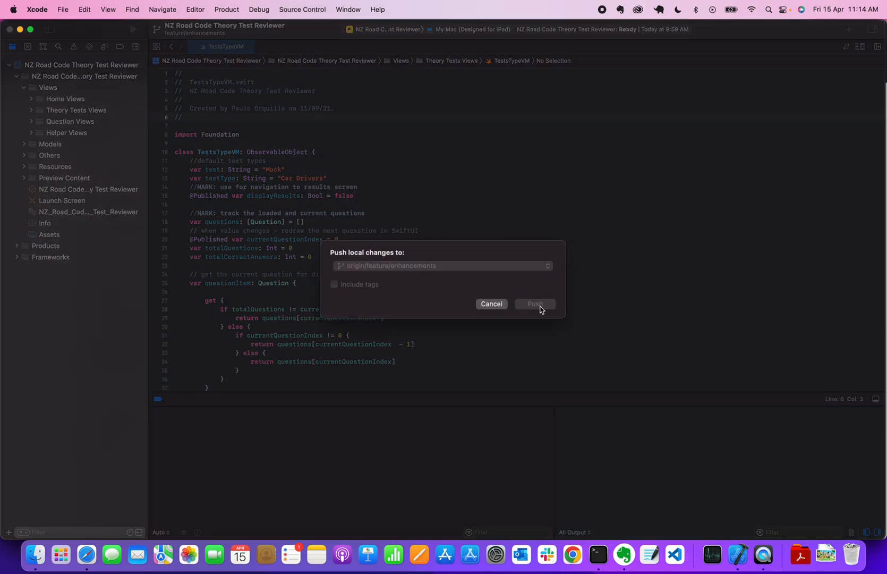
left_click(535, 304)
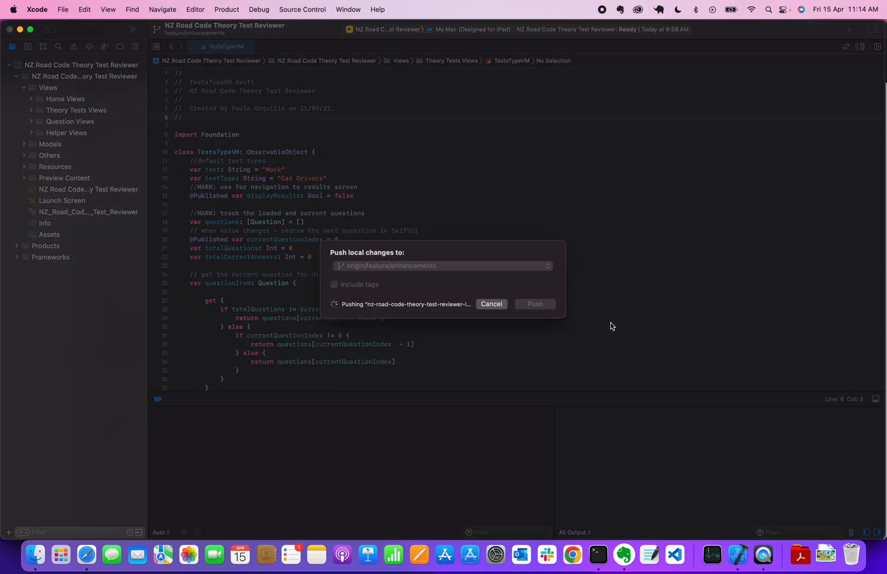
left_click(533, 304)
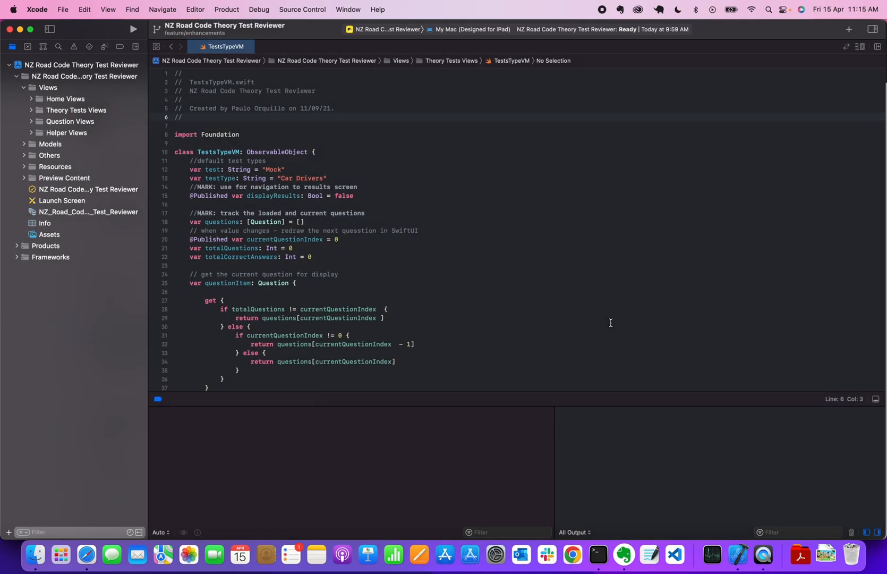
left_click(386, 315)
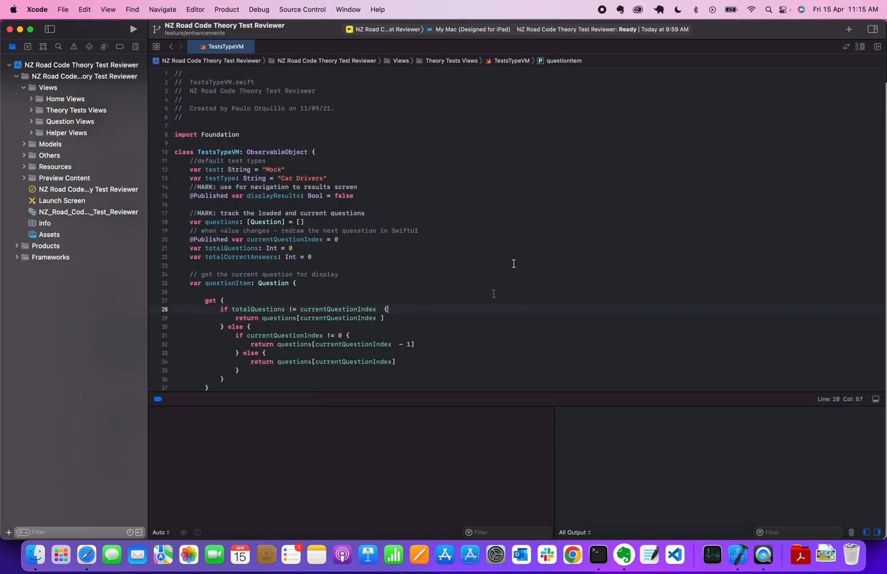